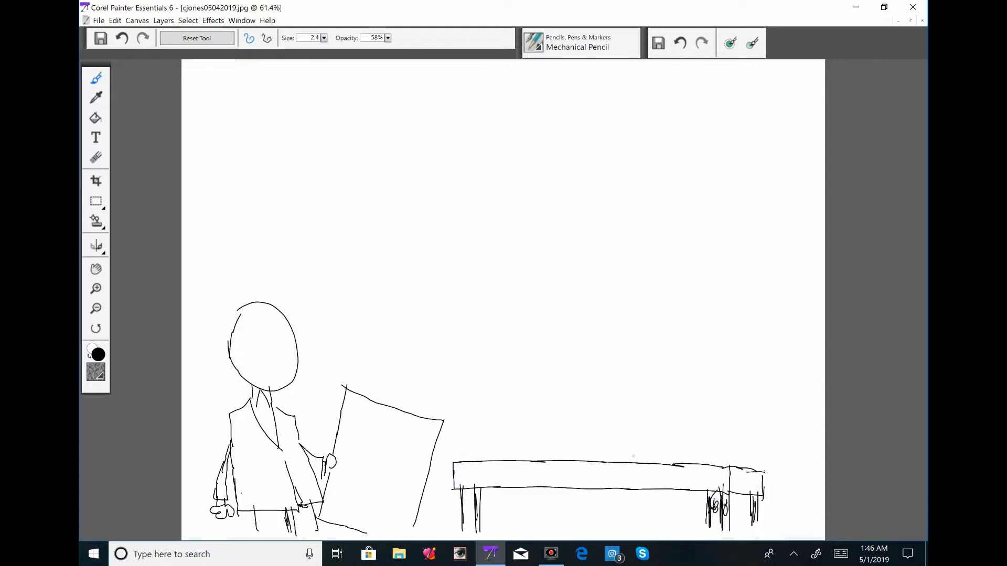
Pencil-sketch more of the tentacled figure and desk below the SIR, YOU'VE HIT 10,000 balloon
{"action": "left_click_drag", "start_coordinate": [463, 472], "coordinate": [758, 489]}
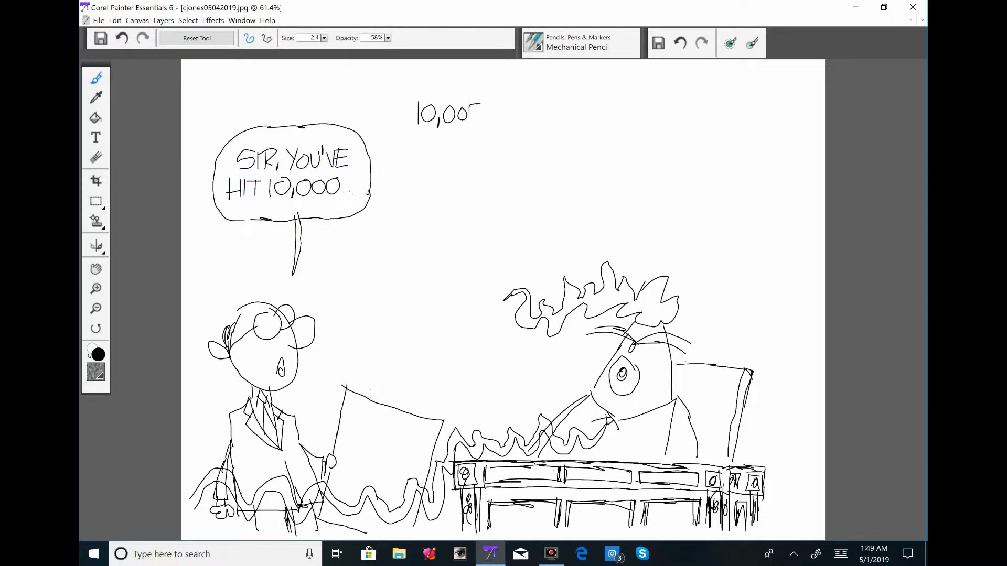
Letter the top caption lines: 10,000 ELECTORAL VOTES, STATES WON, EXONERATIONS, CLUB CHAMPIONSHIPS, WINDMILL CANCER
{"action": "left_click_drag", "start_coordinate": [484, 110], "coordinate": [632, 109]}
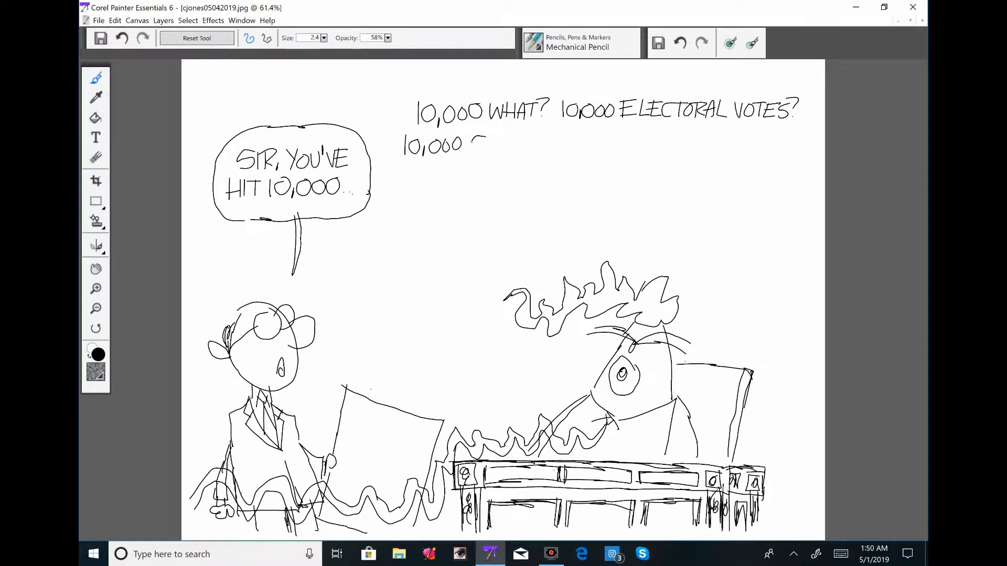
{"action": "left_click_drag", "start_coordinate": [475, 141], "coordinate": [684, 141]}
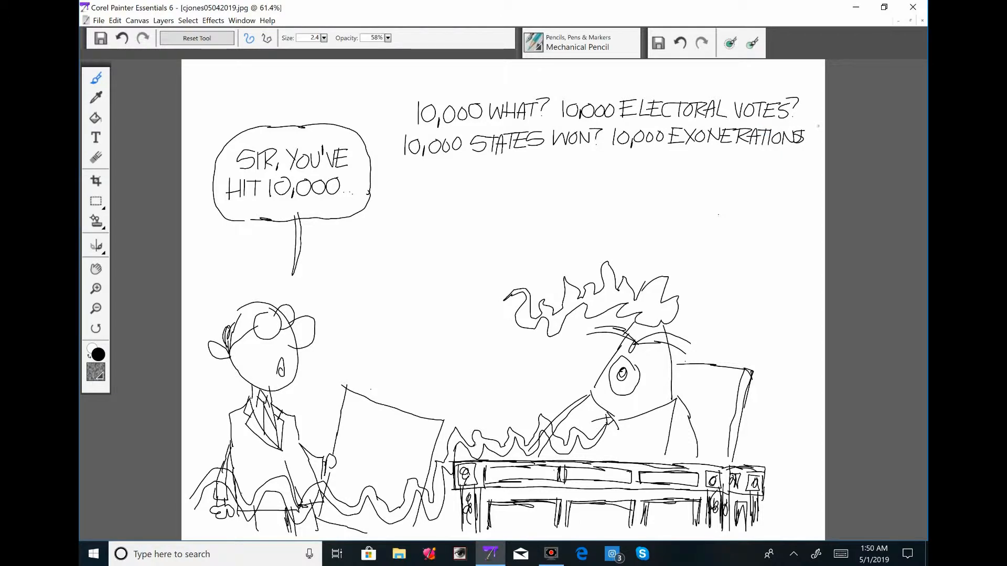
{"action": "left_click_drag", "start_coordinate": [406, 170], "coordinate": [597, 170]}
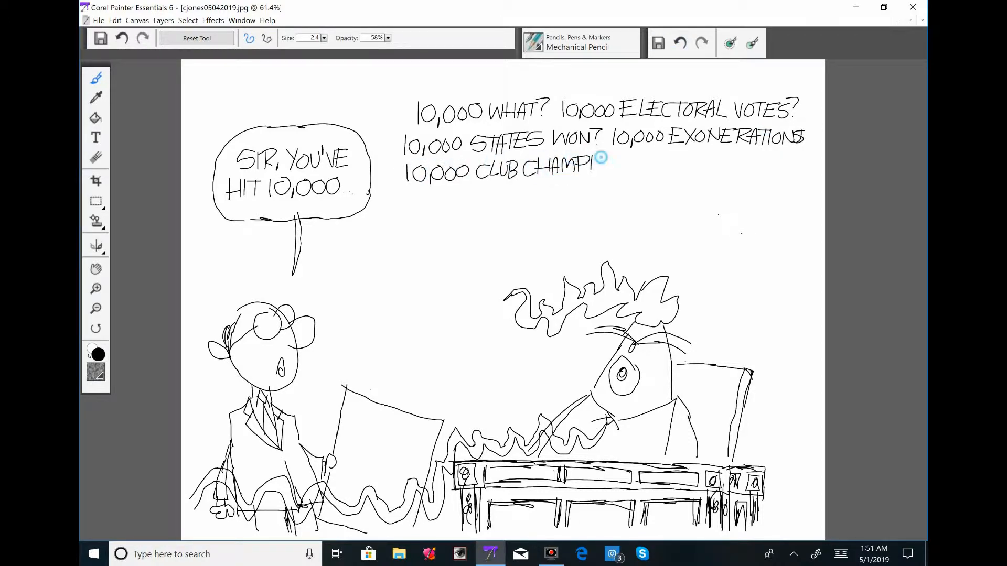
{"action": "left_click_drag", "start_coordinate": [600, 162], "coordinate": [758, 163]}
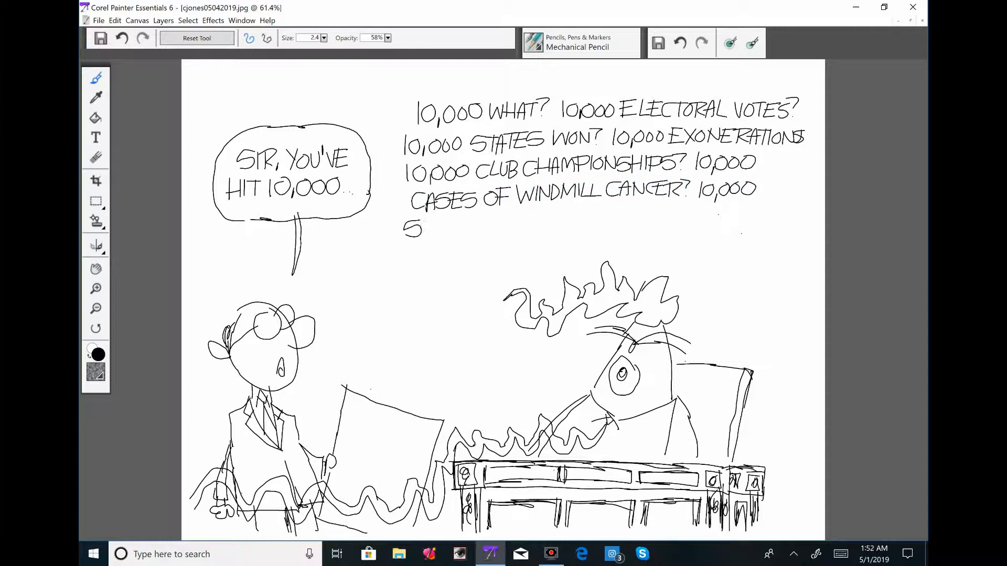
Add SWEDISH TERROR ATTACKS? and 10,000 BONE SPURS? lines, plus further rough sketch strokes
{"action": "left_click_drag", "start_coordinate": [423, 228], "coordinate": [648, 222]}
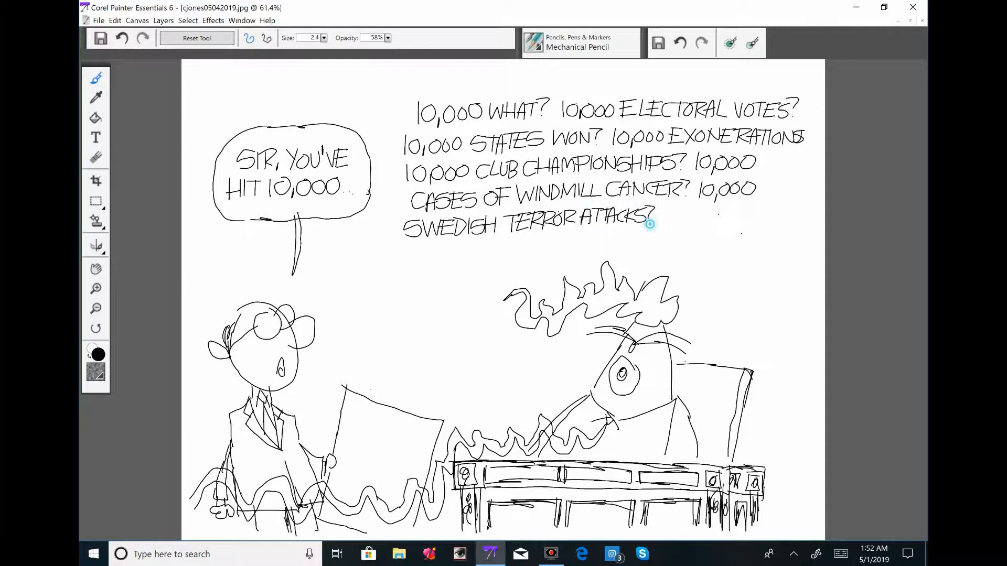
{"action": "left_click_drag", "start_coordinate": [652, 215], "coordinate": [815, 221]}
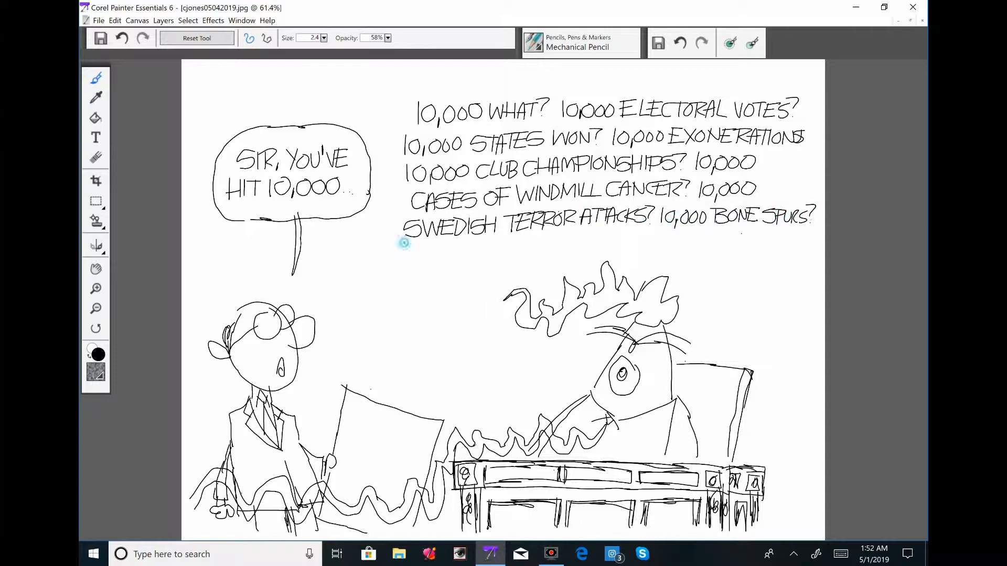
{"action": "left_click_drag", "start_coordinate": [402, 251], "coordinate": [623, 250]}
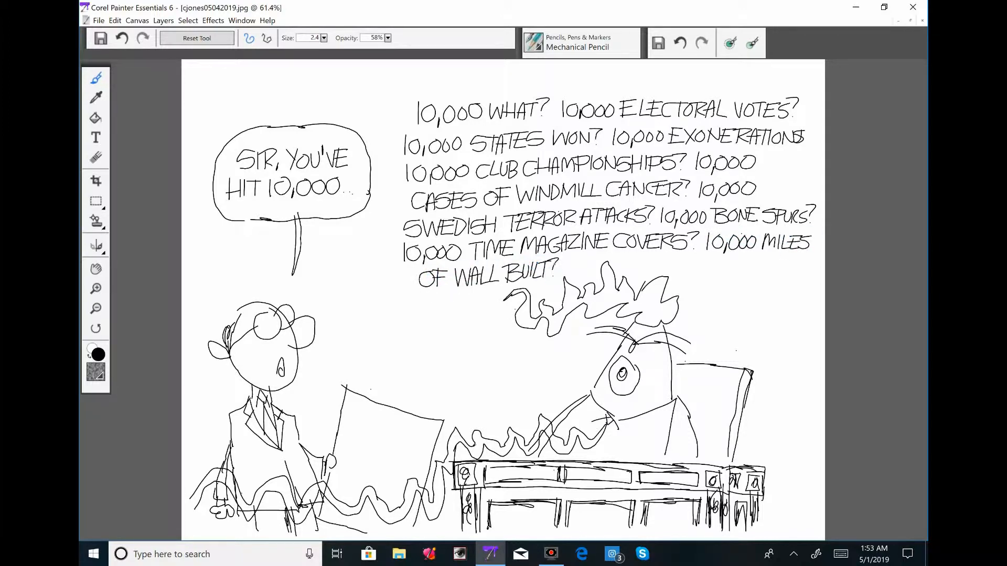
{"action": "left_click_drag", "start_coordinate": [572, 270], "coordinate": [648, 266]}
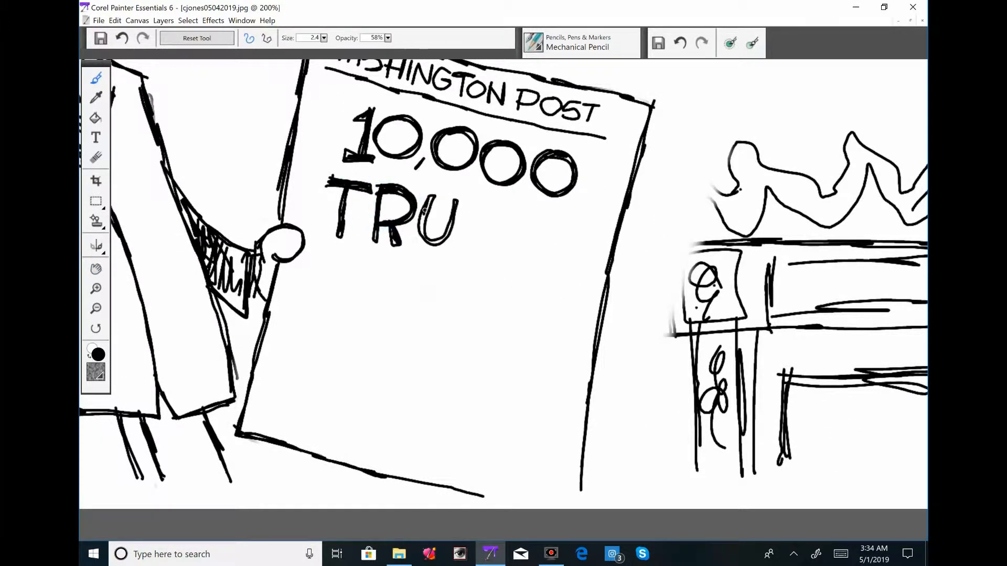
Ink bold lettering for the 10,000 headline on the assistant's newspaper
{"action": "left_click_drag", "start_coordinate": [449, 218], "coordinate": [372, 295]}
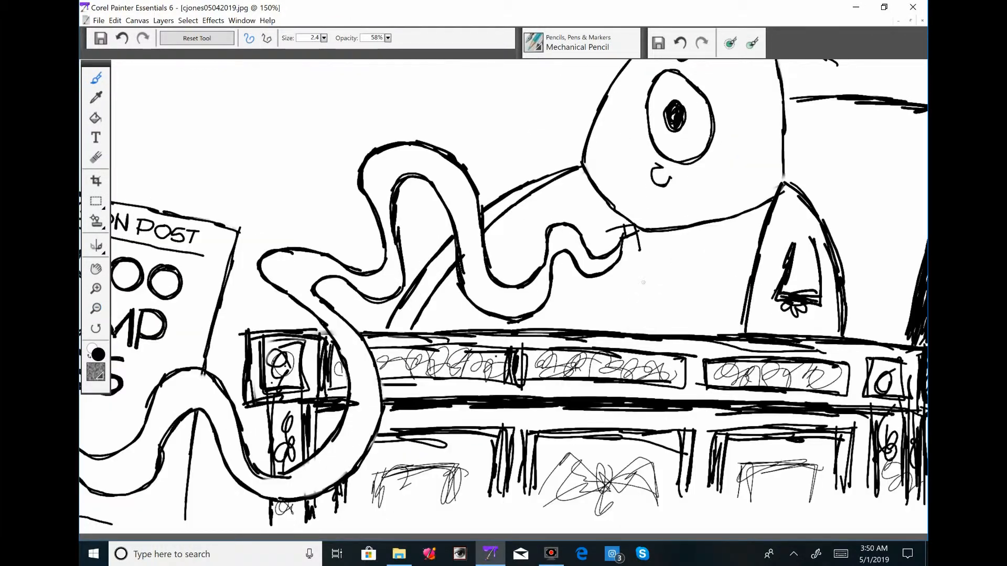
Select an option in the left-side panel while inking the tentacles, head and desk
{"action": "left_click", "coordinate": [96, 307]}
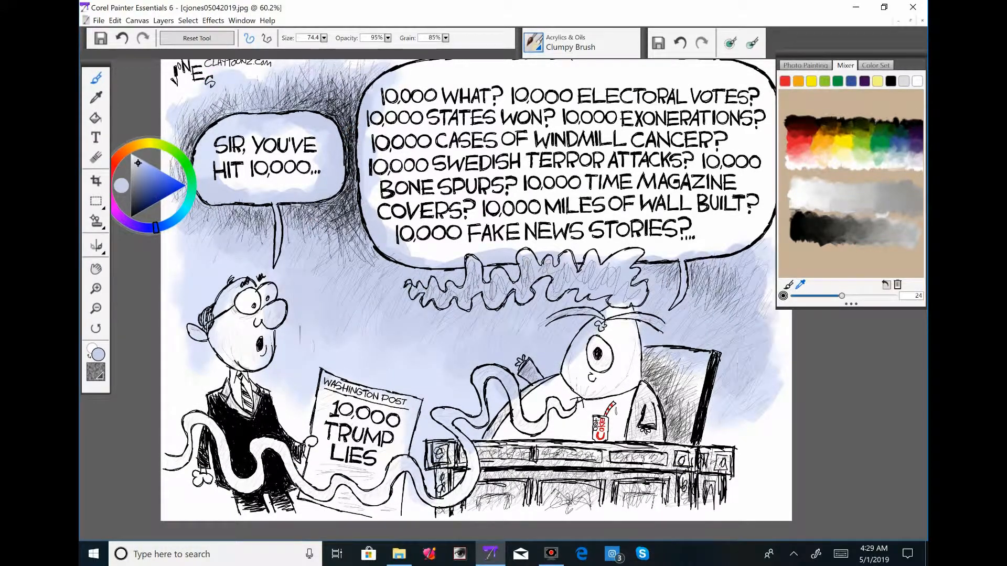
Scroll the canvas while laying the light blue-gray Clumpy Brush wash
{"action": "scroll", "scroll_direction": "down", "scroll_amount": 3}
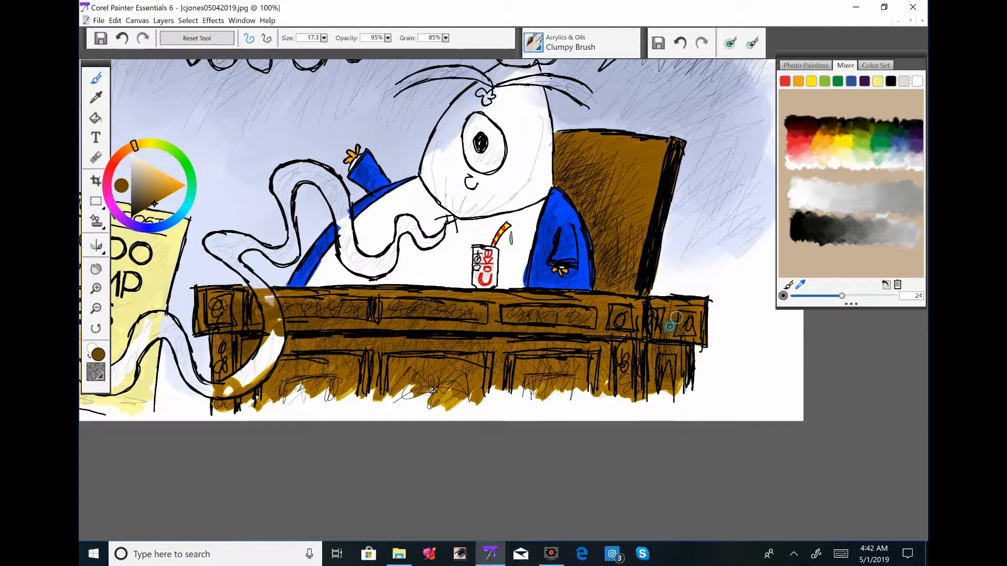
Paint the desk brown and the tentacle curling over the desk red
{"action": "left_click_drag", "start_coordinate": [668, 324], "coordinate": [633, 160]}
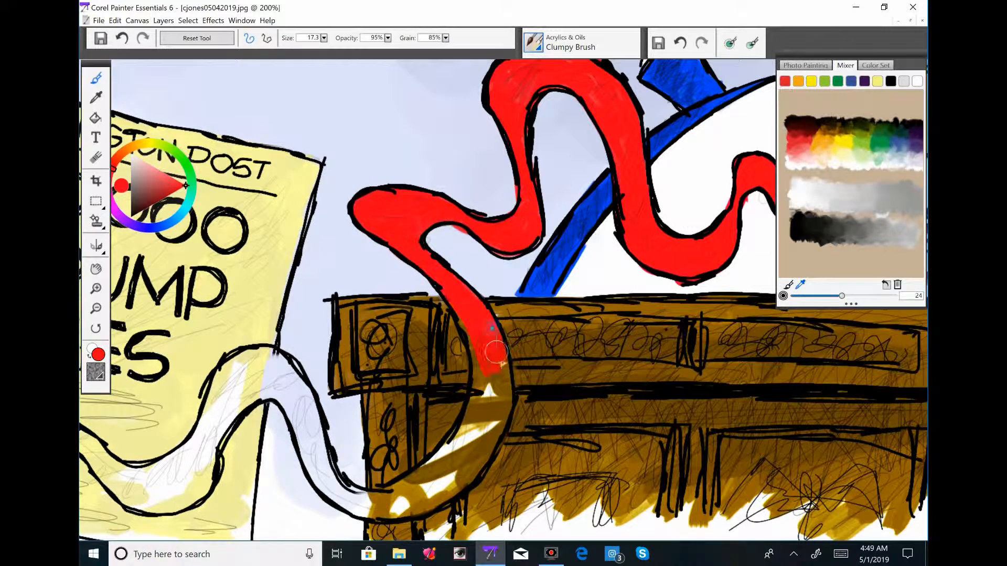
{"action": "left_click_drag", "start_coordinate": [488, 347], "coordinate": [212, 378]}
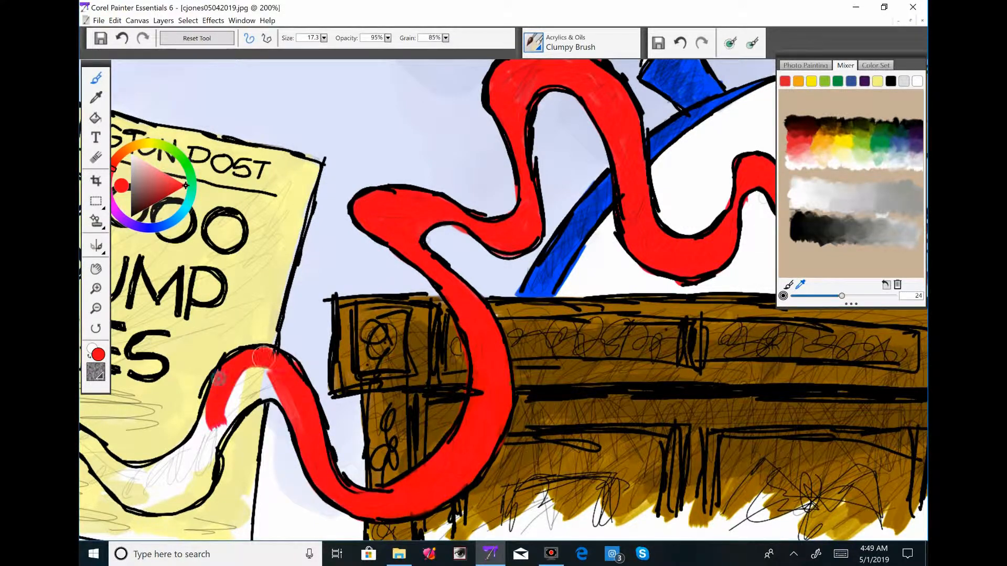